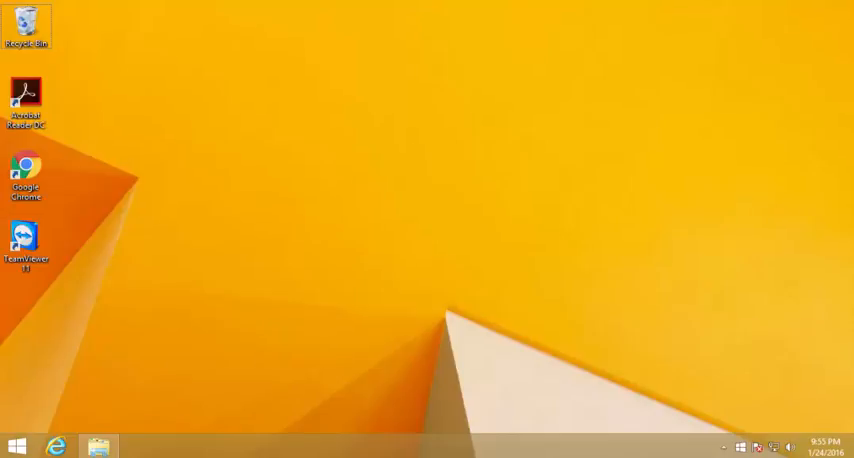
mouse_move(413, 390)
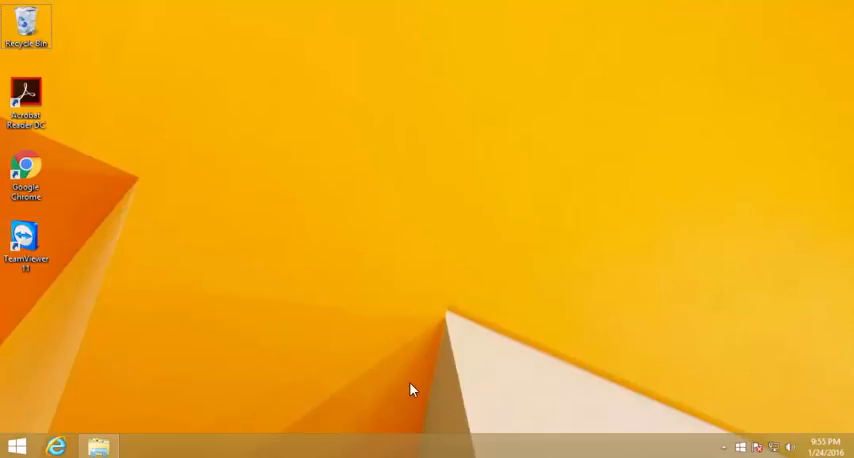
mouse_move(218, 230)
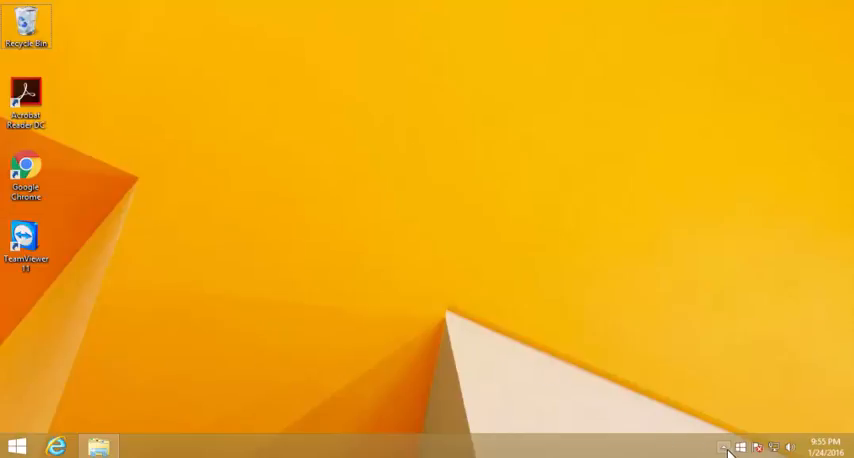
mouse_move(197, 348)
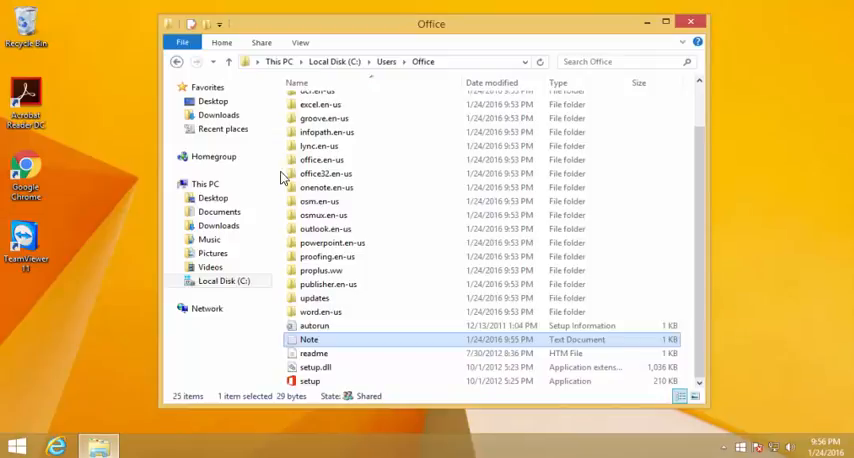
mouse_move(289, 363)
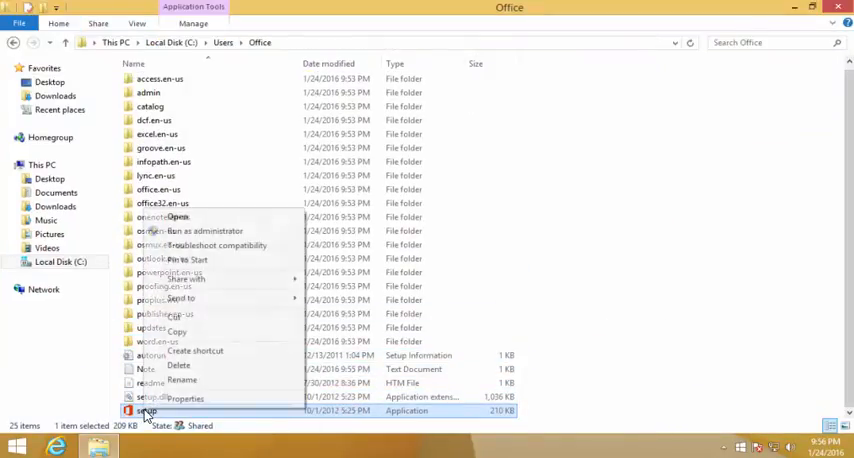
mouse_move(204, 231)
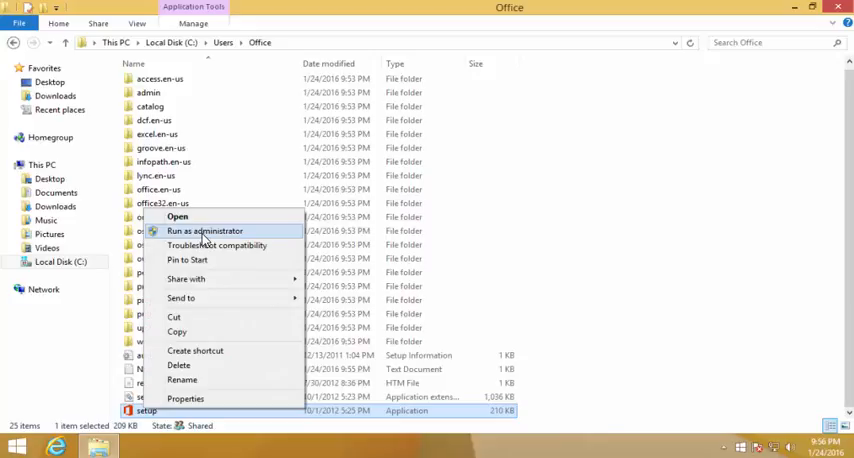
Step: Run the Office setup program from the Office folder as administrator
left_click(204, 231)
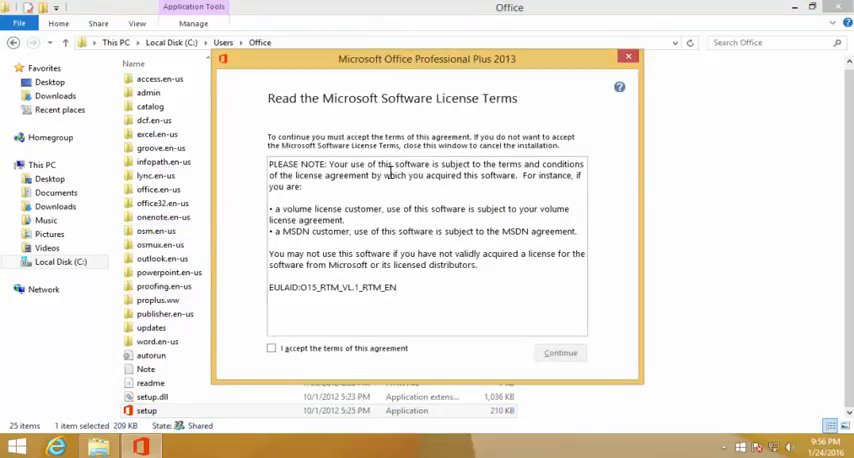
Step: Tick 'I accept the terms of this agreement' for Office Professional Plus 2013
left_click(629, 56)
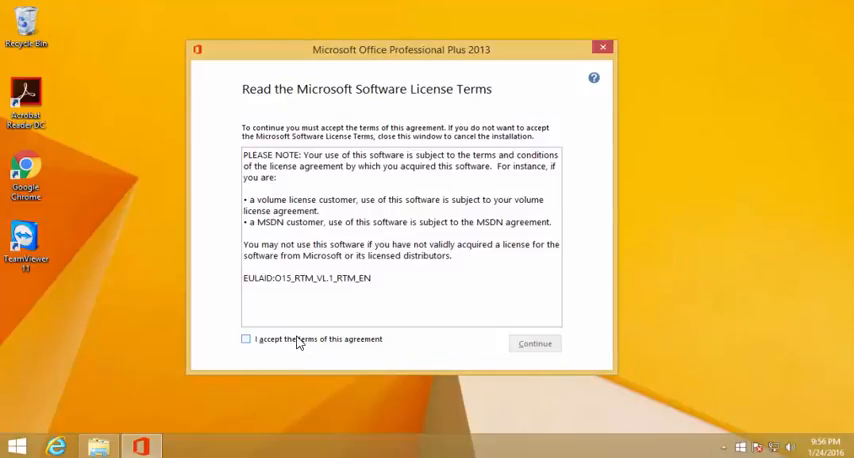
left_click(245, 339)
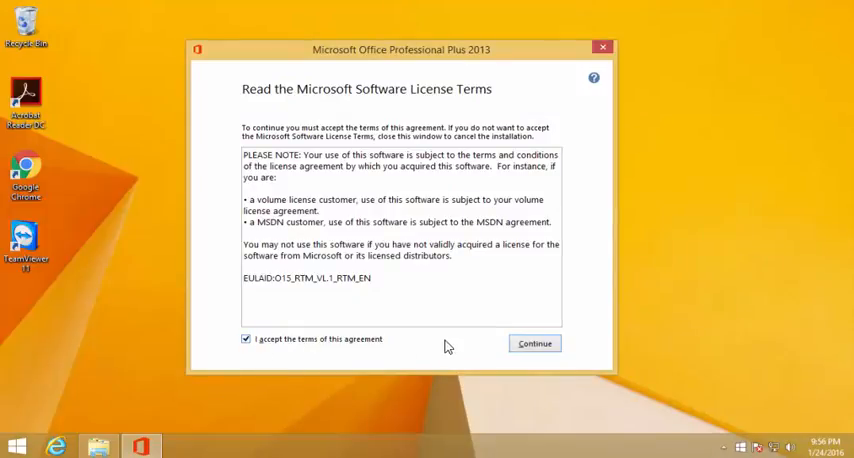
Step: Continue from the license terms to the installation type page
left_click(534, 343)
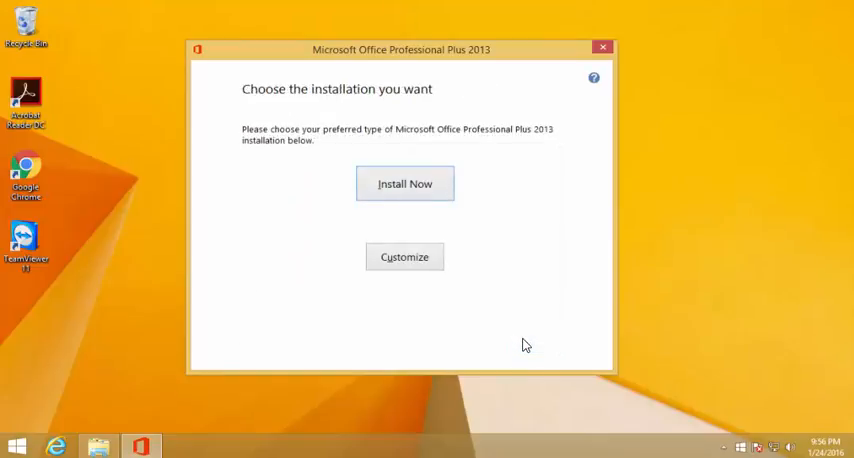
mouse_move(362, 304)
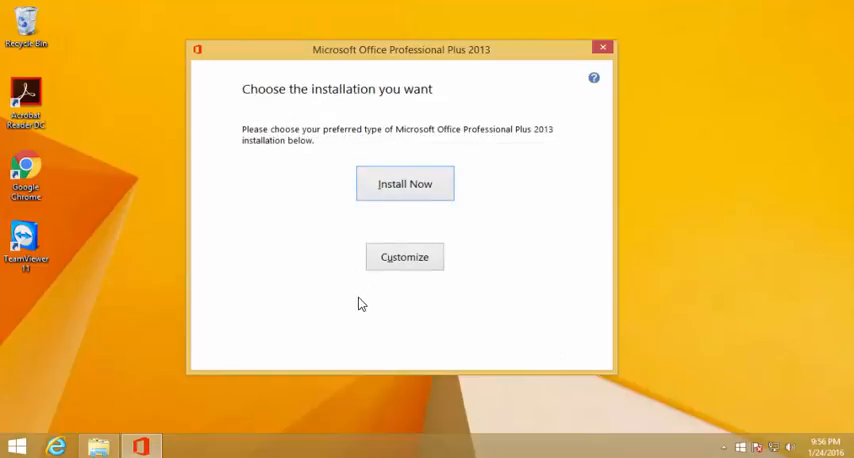
mouse_move(404, 190)
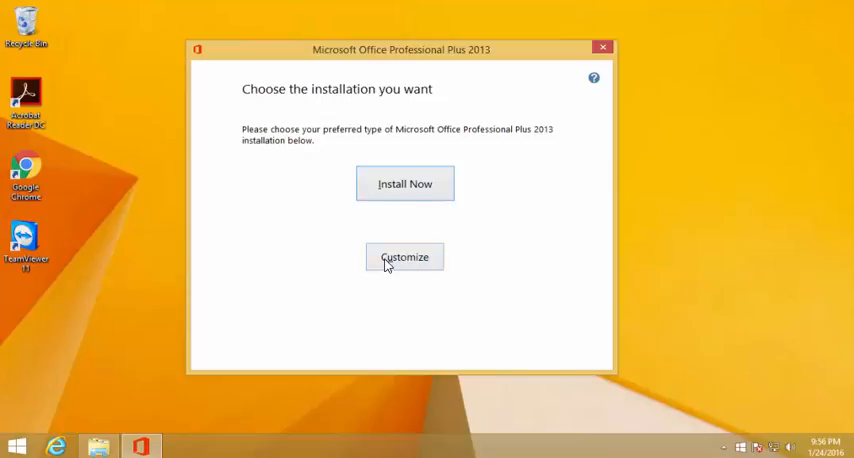
Step: Choose a customized installation and review the Outlook and PowerPoint install options
left_click(405, 257)
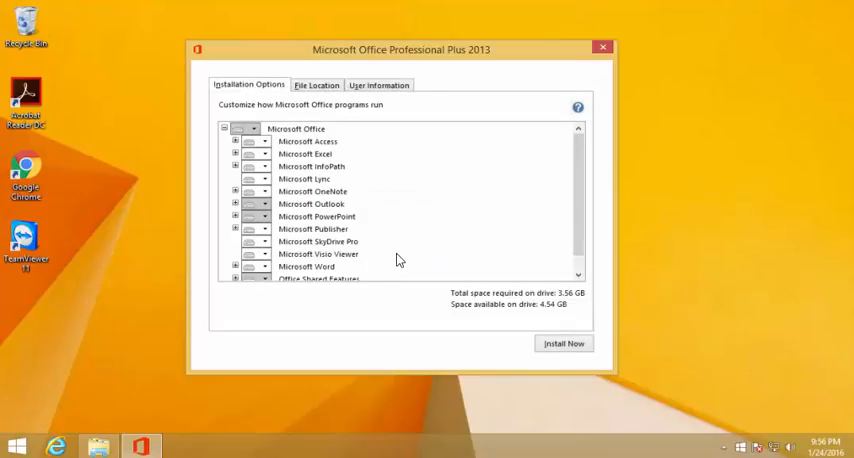
mouse_move(259, 205)
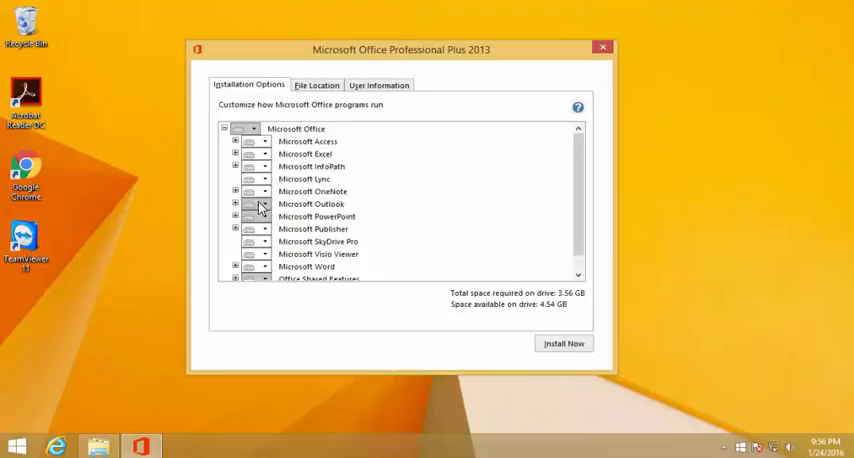
left_click(265, 204)
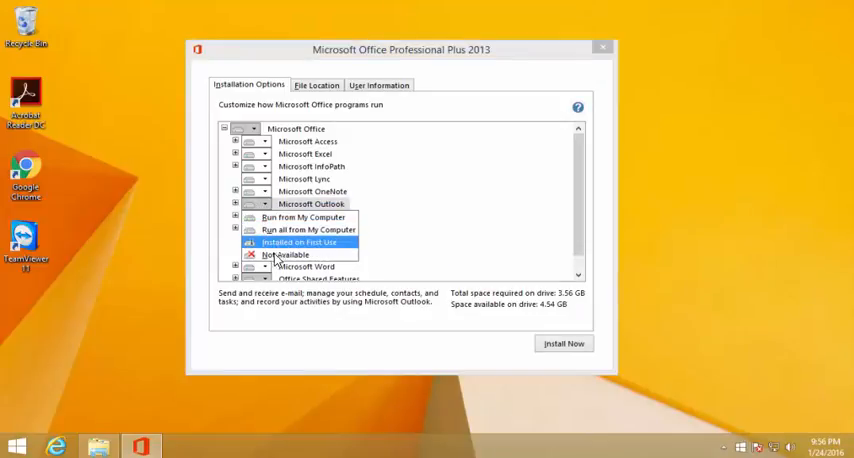
left_click(298, 242)
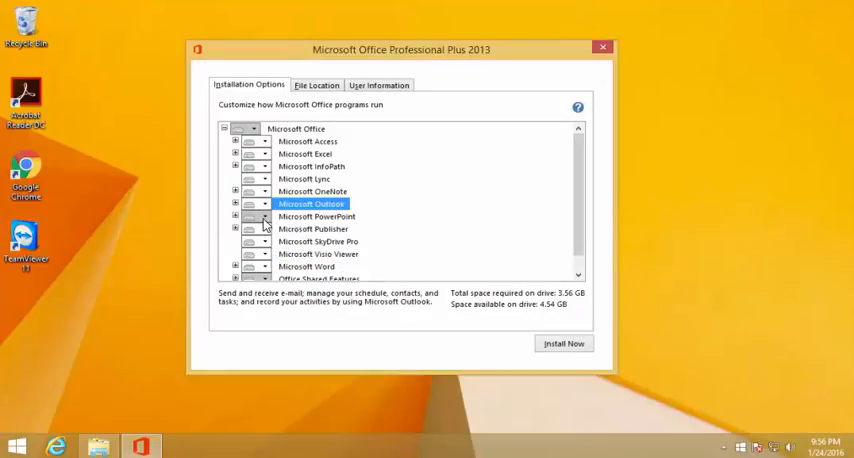
left_click(317, 216)
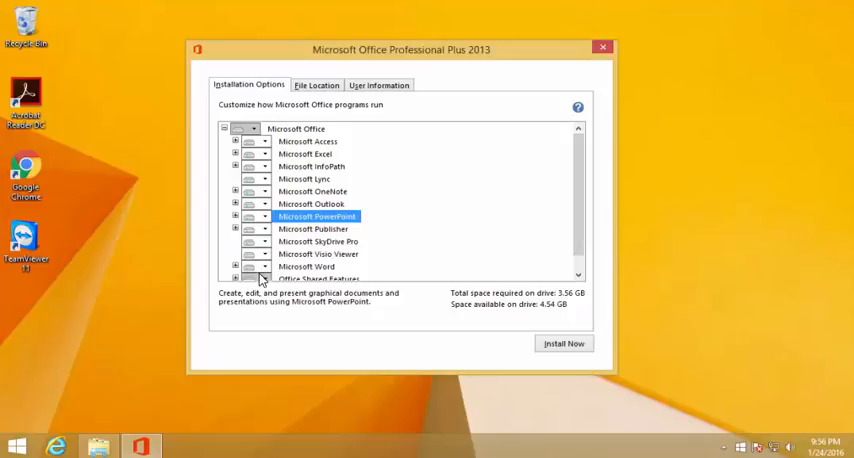
Step: Set Office Shared Features to install entirely on this computer and review Microsoft Access options
left_click(263, 274)
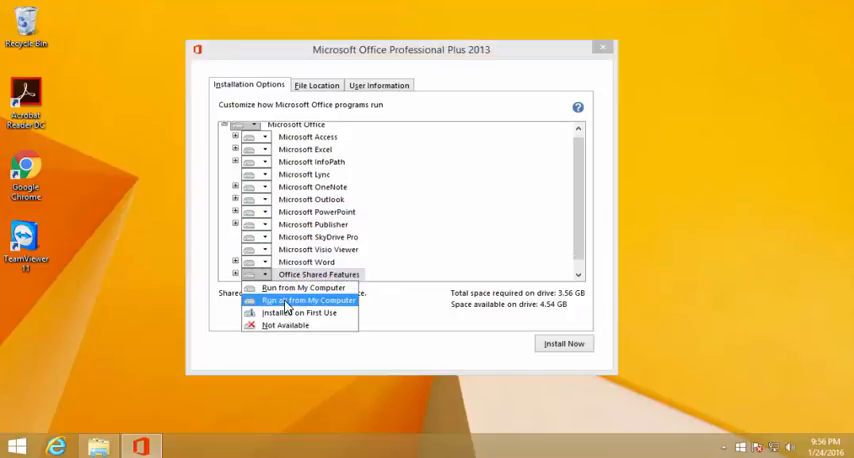
left_click(308, 300)
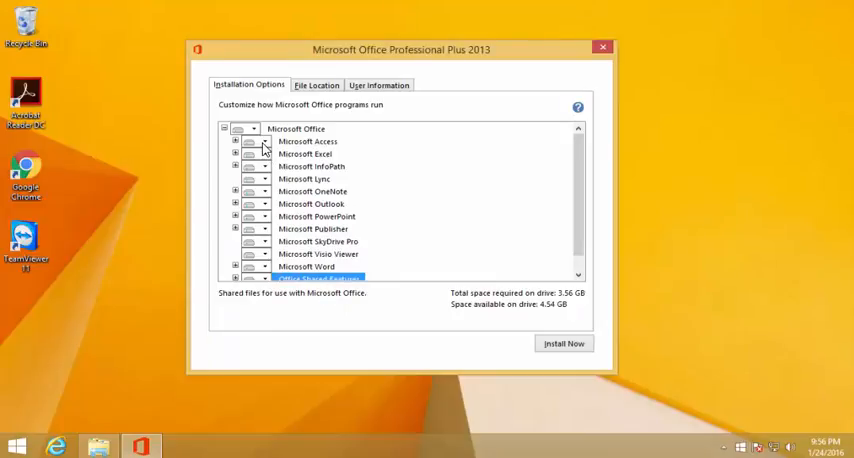
left_click(254, 141)
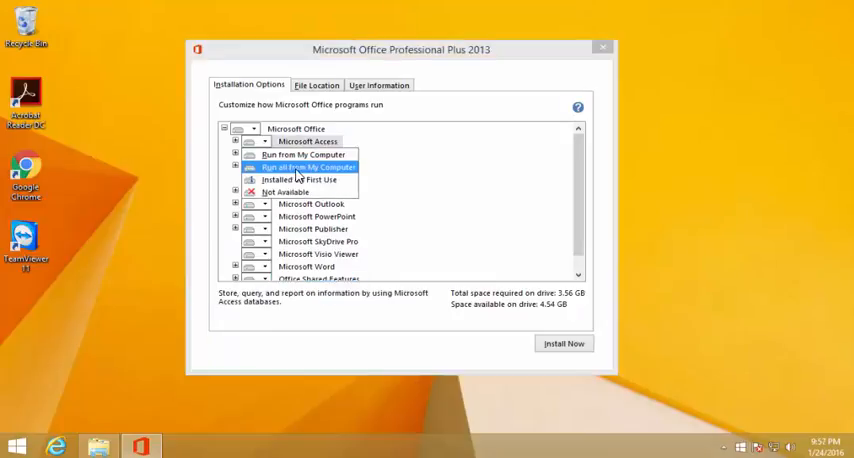
mouse_move(305, 154)
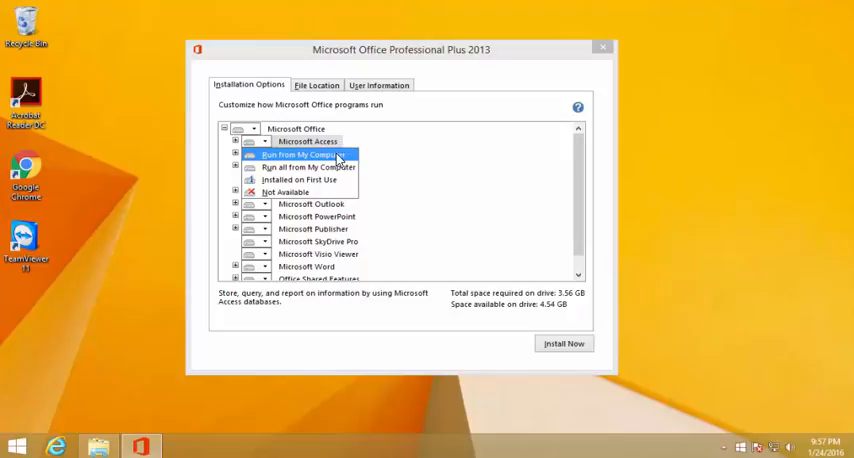
mouse_move(335, 160)
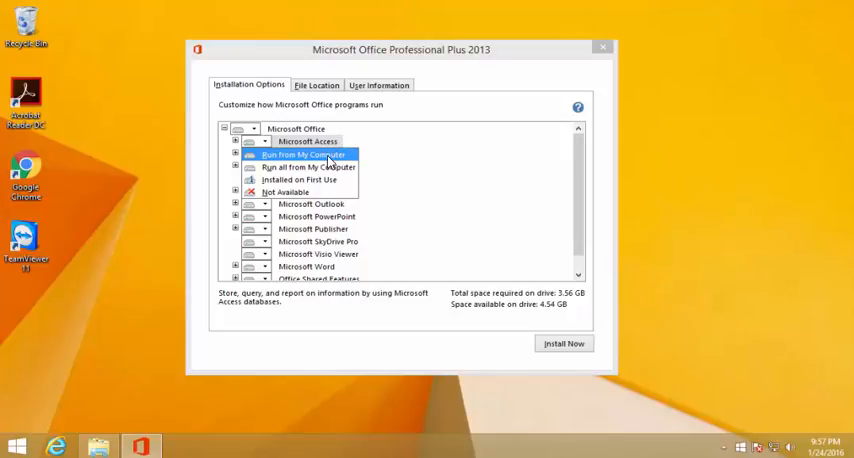
mouse_move(311, 167)
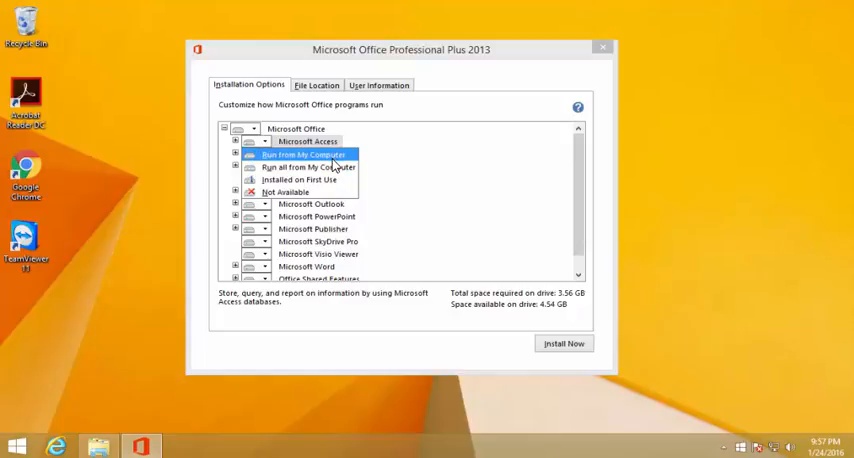
mouse_move(311, 173)
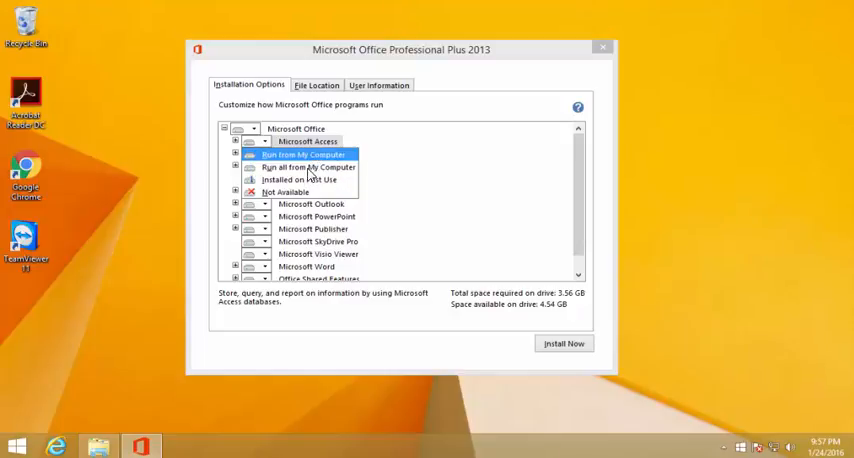
mouse_move(290, 180)
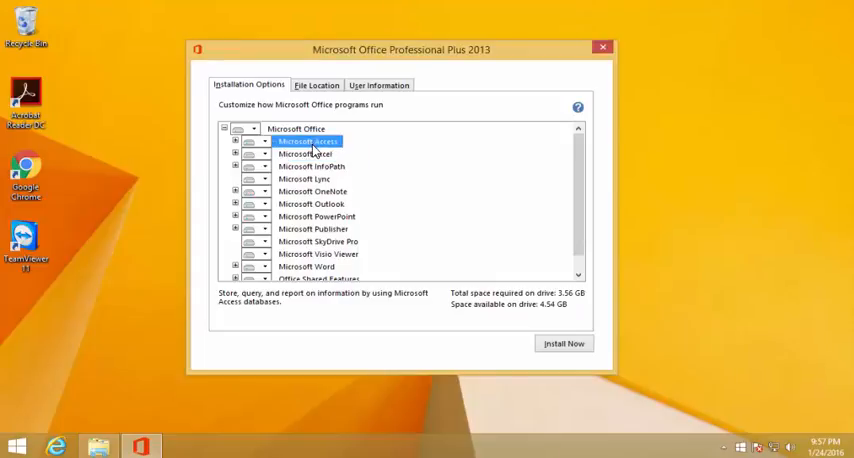
scroll("down", 3)
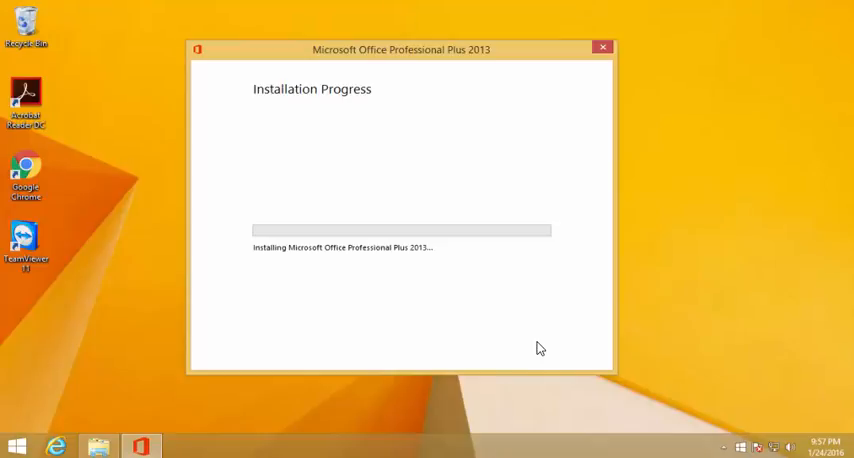
mouse_move(537, 356)
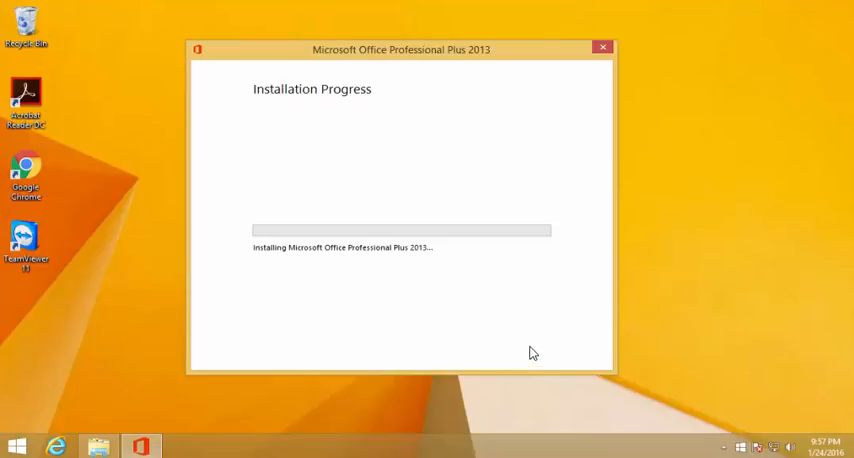
mouse_move(446, 311)
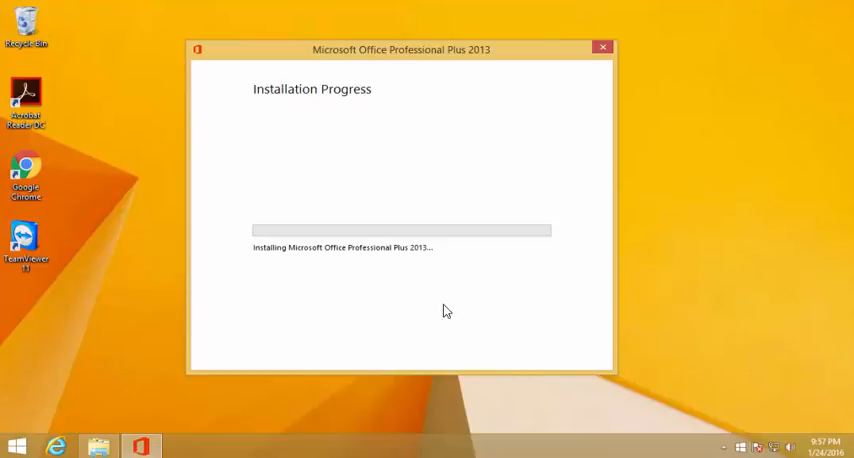
mouse_move(355, 242)
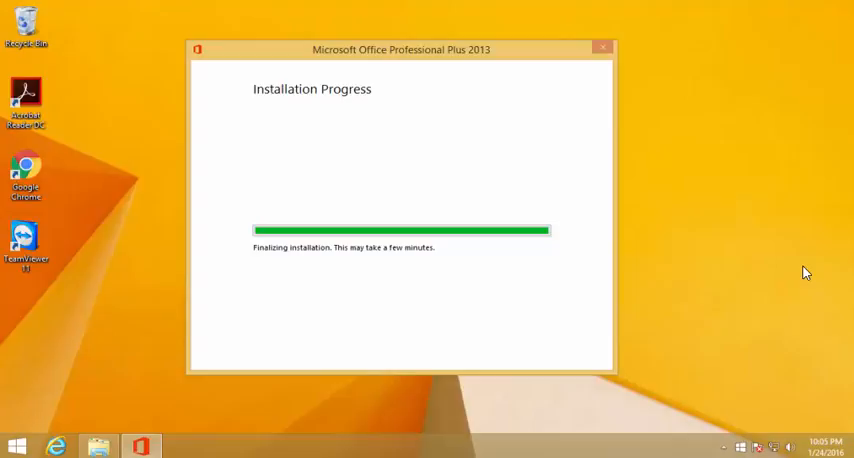
mouse_move(690, 215)
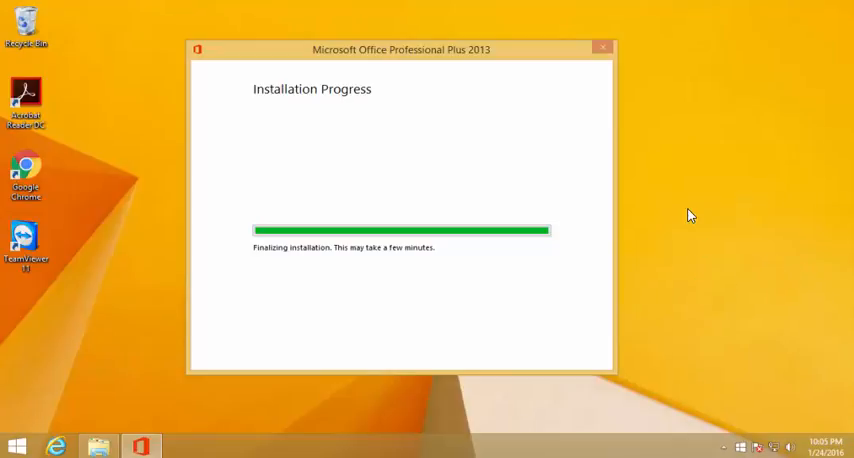
mouse_move(651, 227)
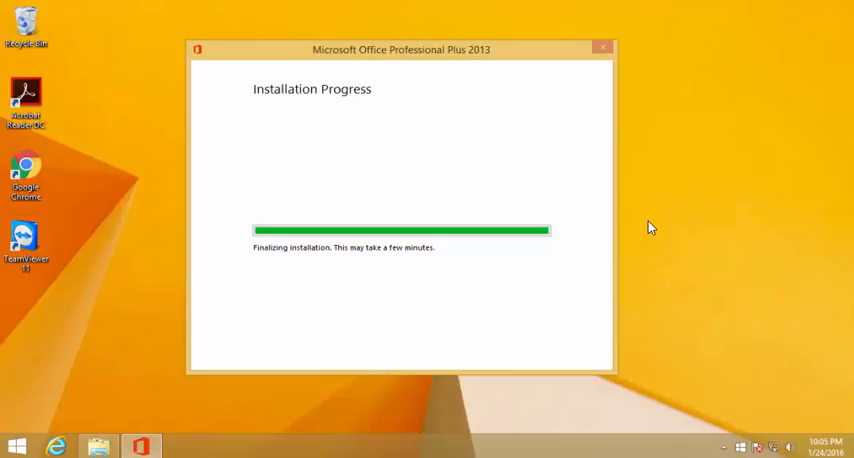
mouse_move(667, 238)
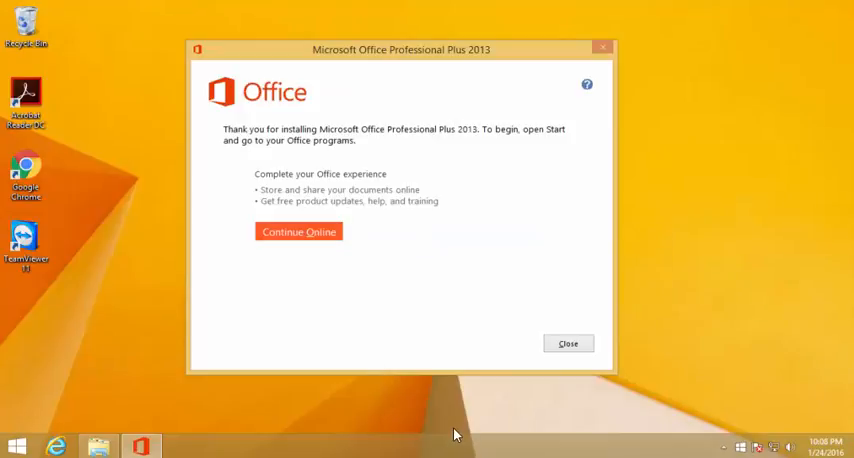
mouse_move(413, 411)
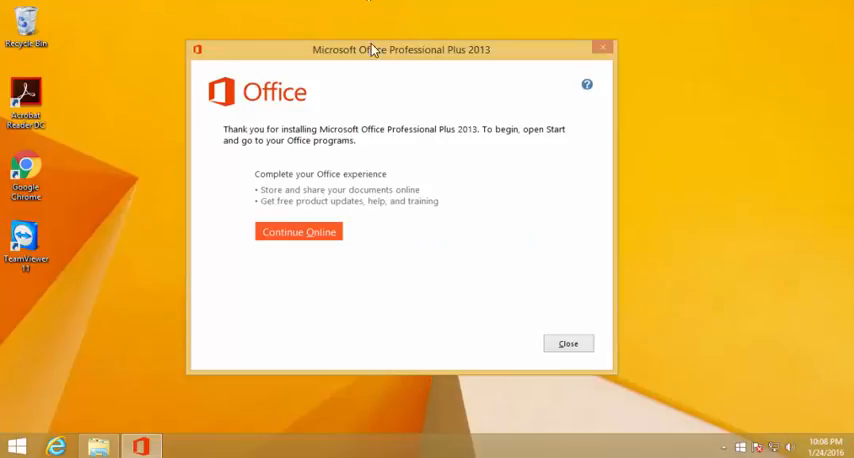
mouse_move(568, 343)
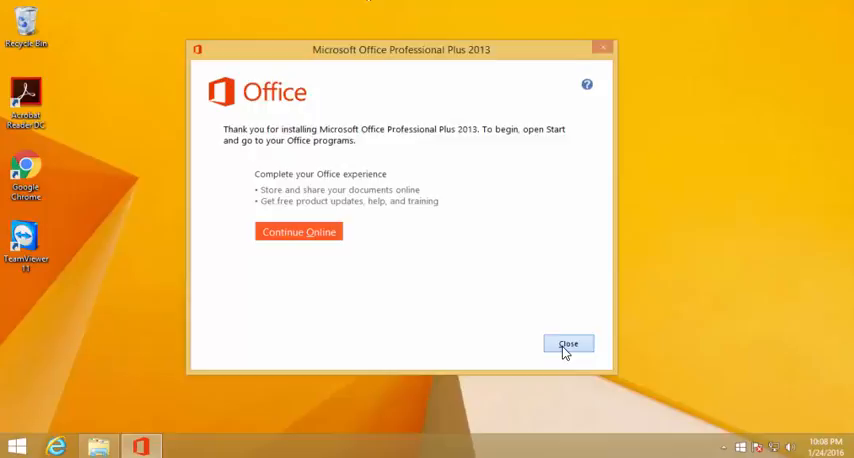
Step: Close the Office 2013 completion screen to return to the desktop
left_click(568, 344)
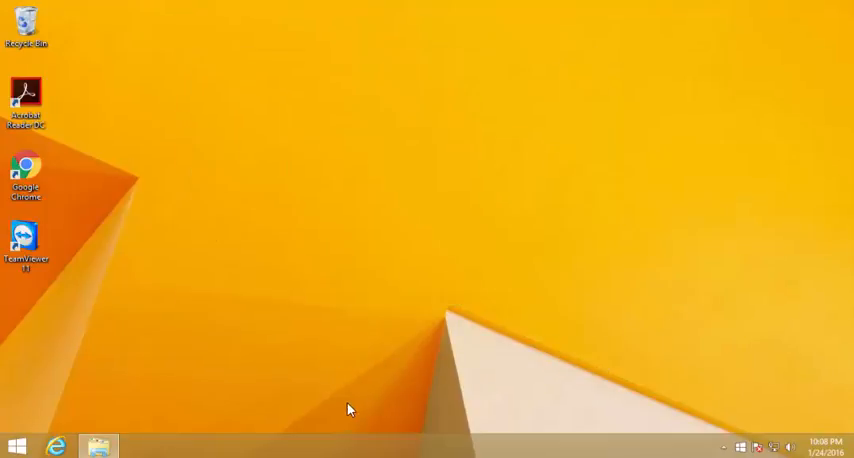
mouse_move(268, 418)
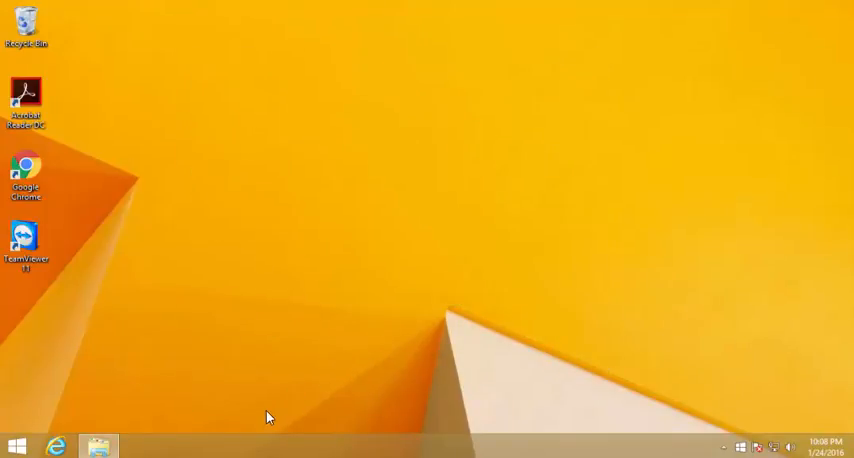
Step: Open the Start screen and scroll the Apps list to the Microsoft Office 2013 group
left_click(16, 444)
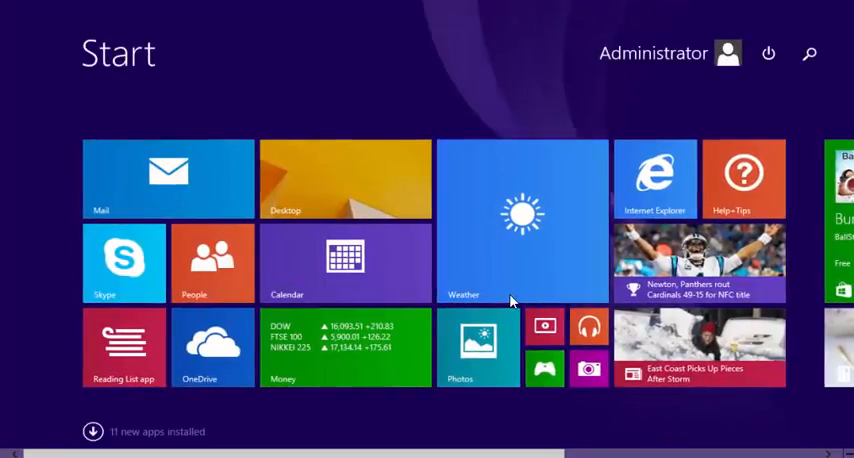
scroll("right", 3)
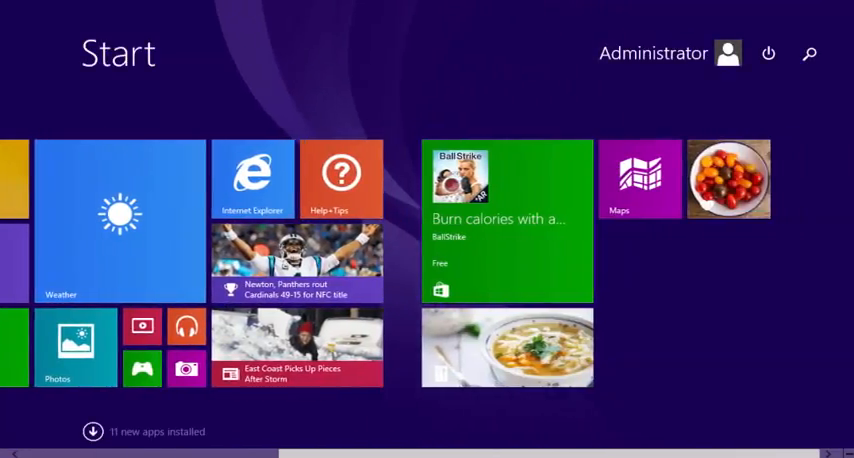
scroll("left", 3)
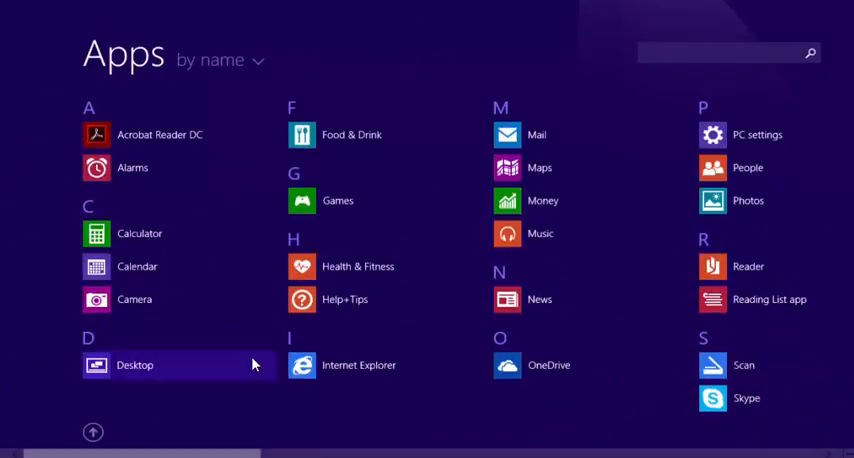
scroll("right", 3)
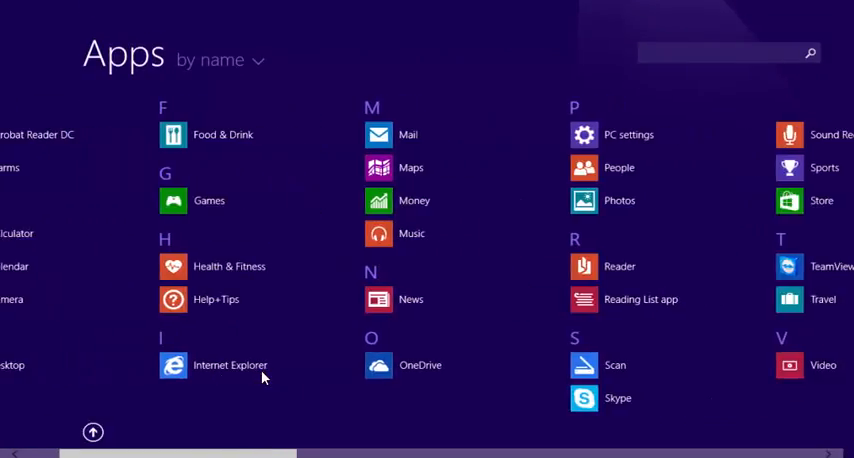
scroll("right", 3)
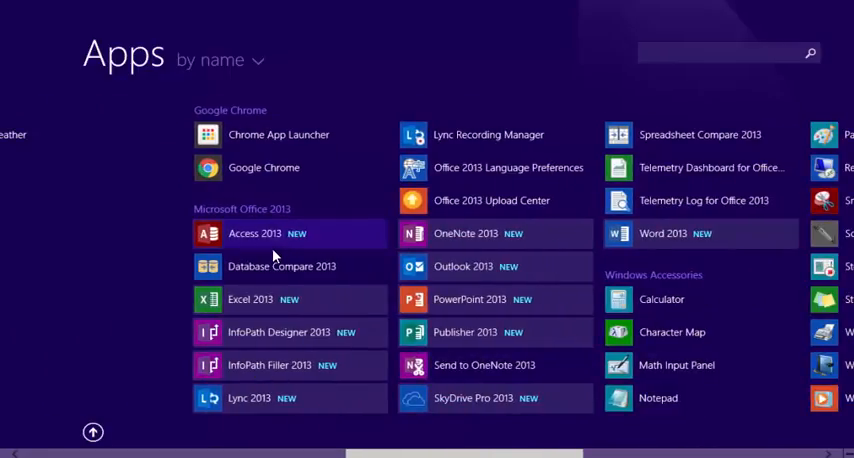
mouse_move(307, 377)
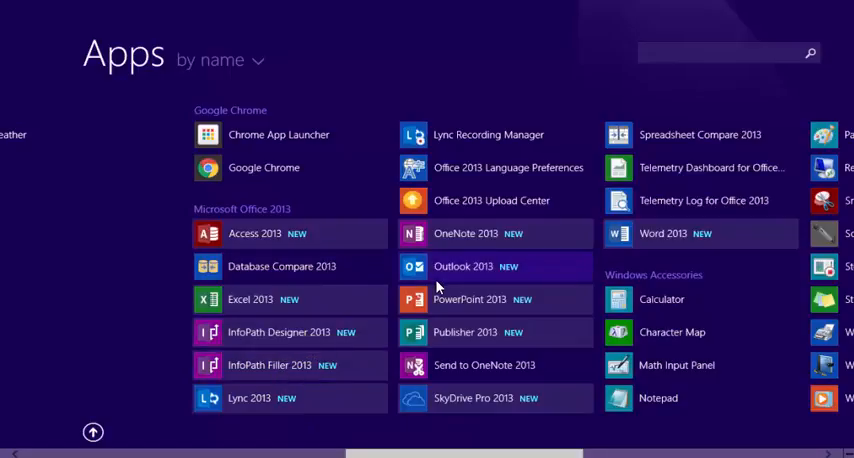
mouse_move(445, 227)
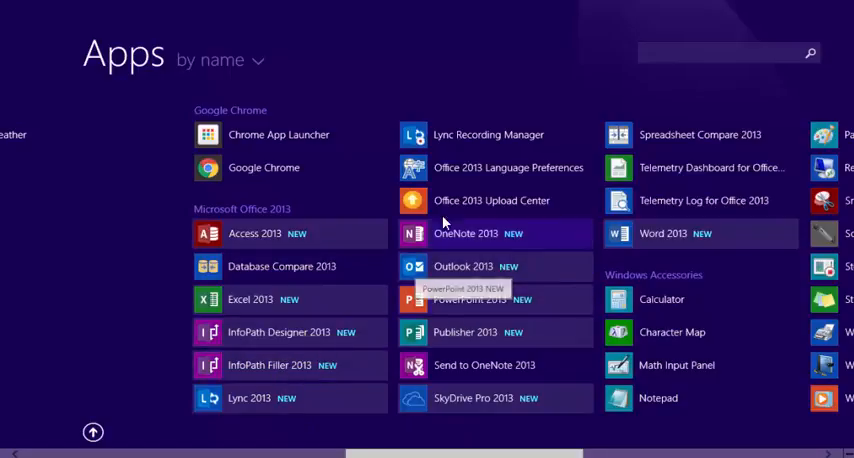
mouse_move(348, 415)
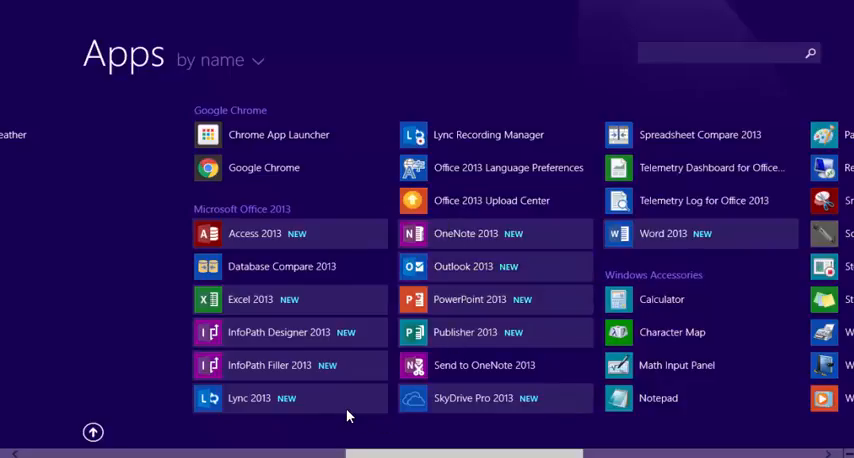
mouse_move(249, 397)
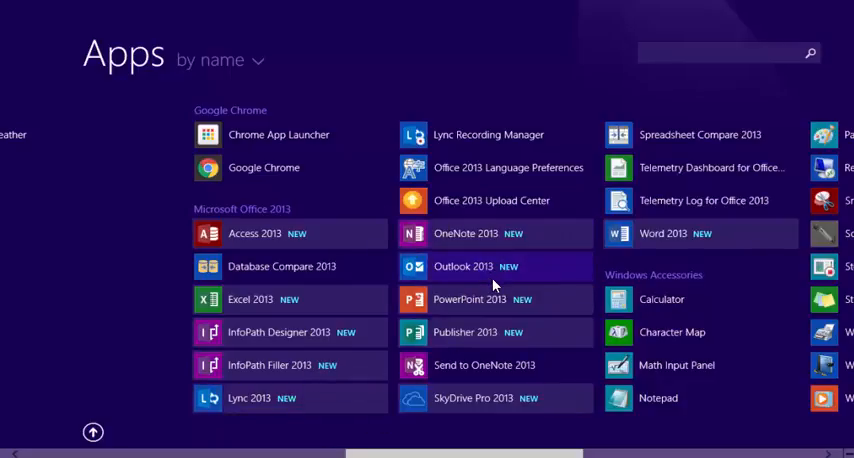
mouse_move(473, 398)
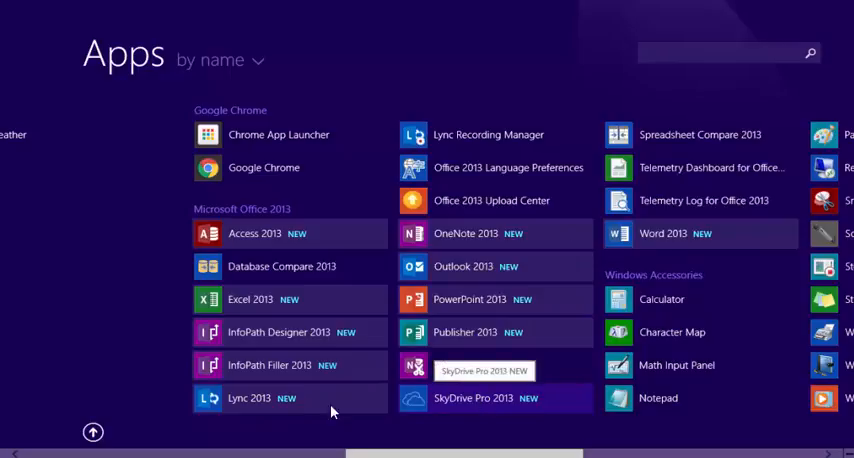
mouse_move(294, 266)
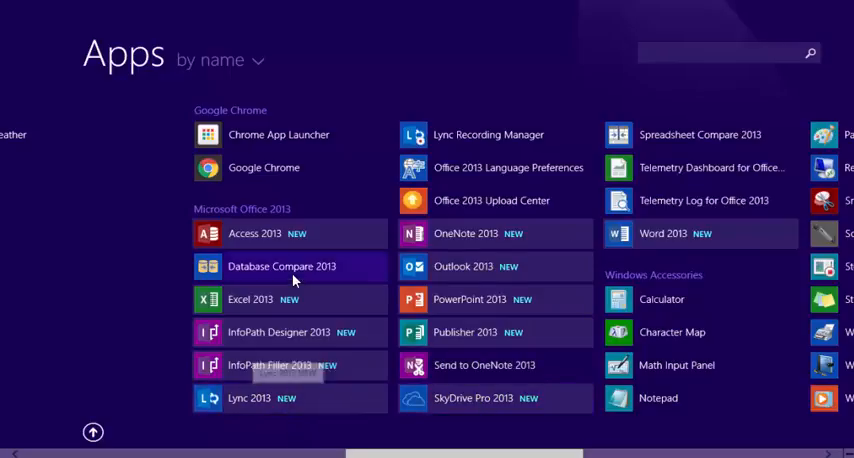
scroll("left", 3)
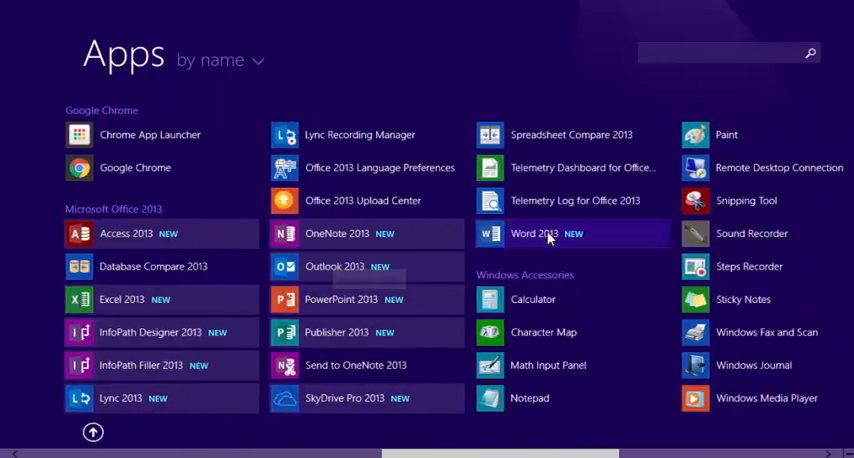
mouse_move(490, 256)
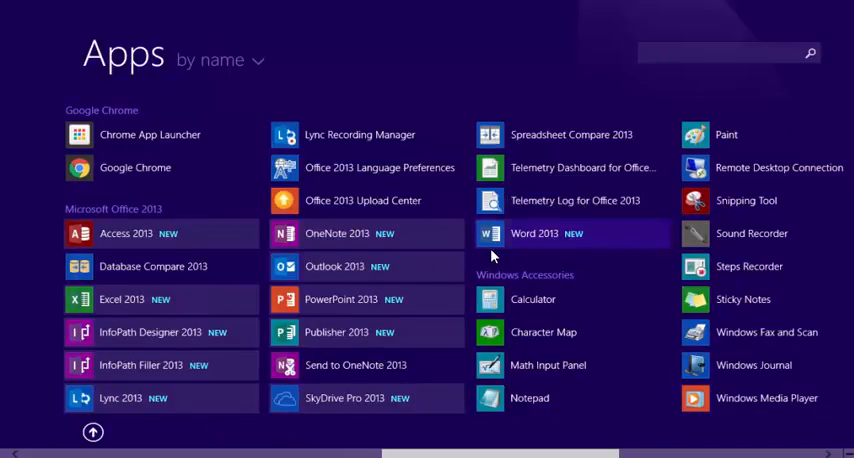
Step: Launch Word 2013 from its tile in the Apps list
left_click(534, 233)
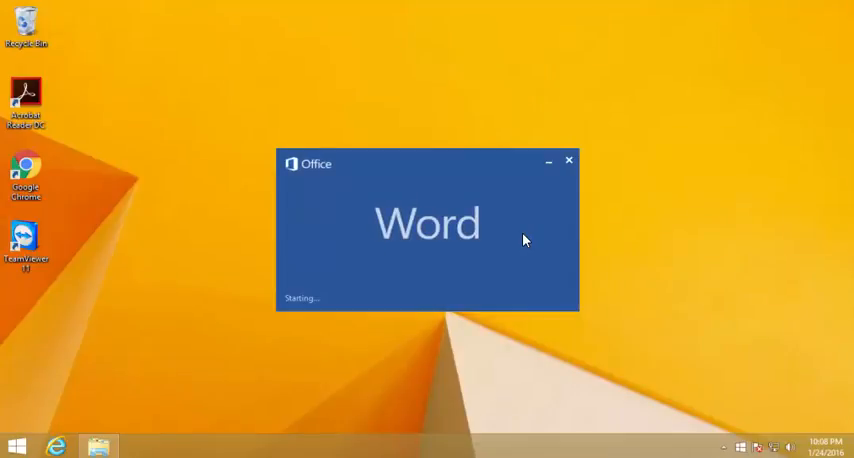
mouse_move(514, 158)
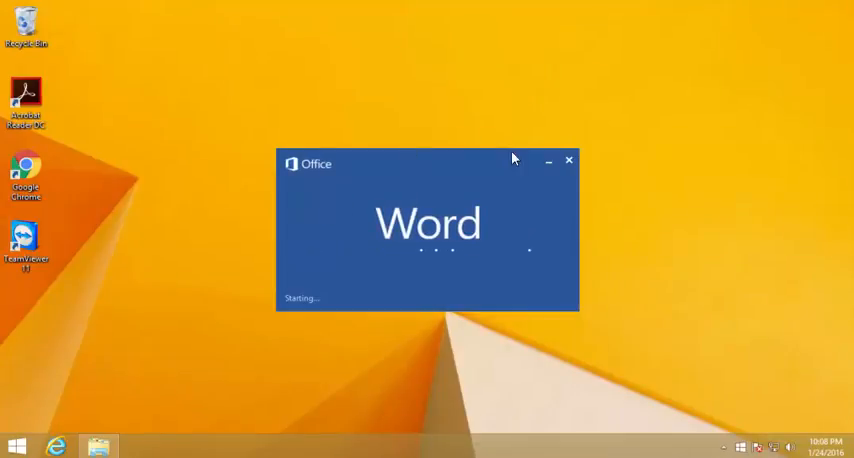
mouse_move(454, 365)
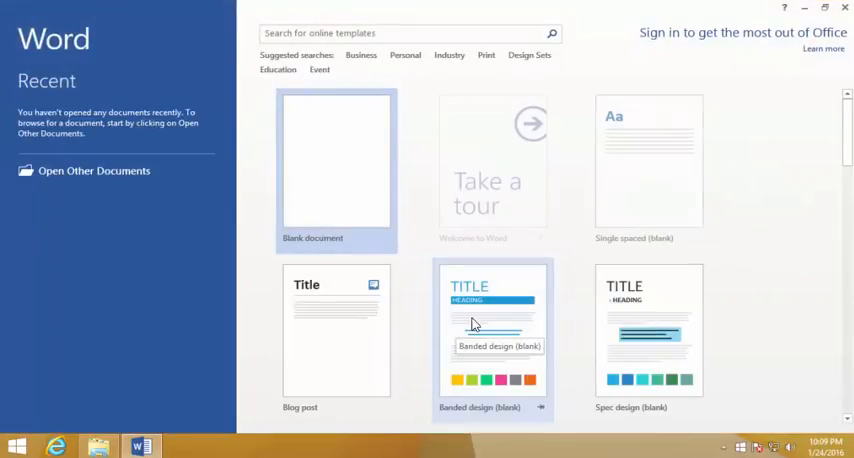
mouse_move(519, 159)
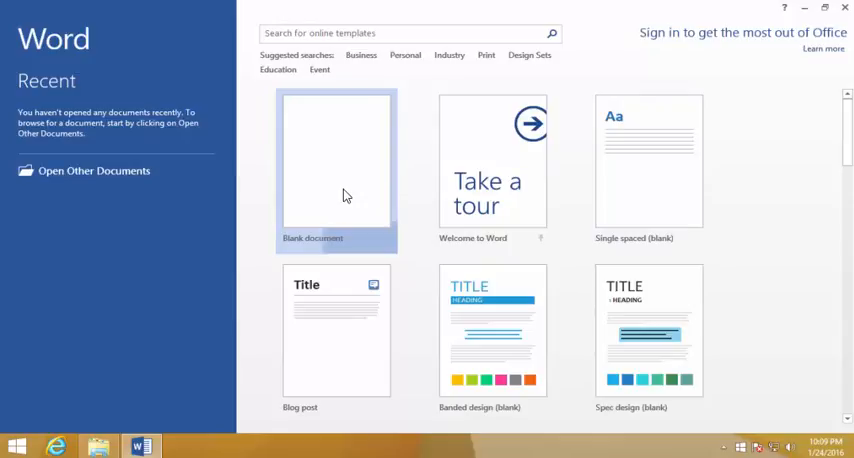
Step: Create a blank document and accept the recommended update settings in First things first
left_click(336, 160)
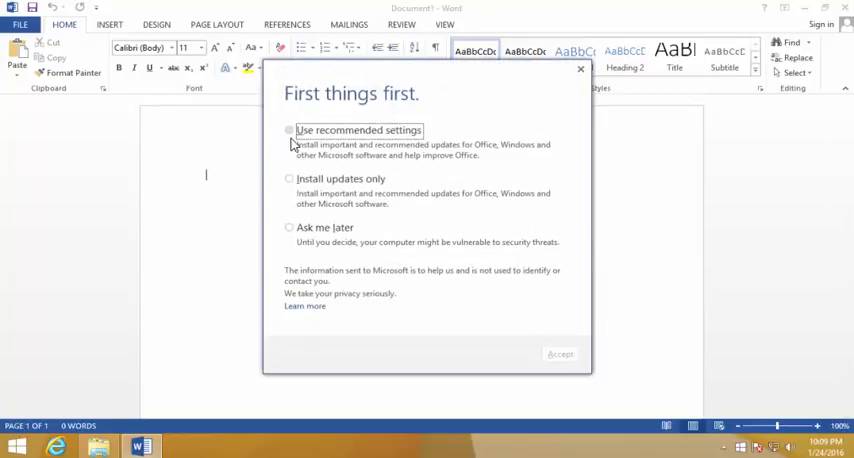
mouse_move(353, 148)
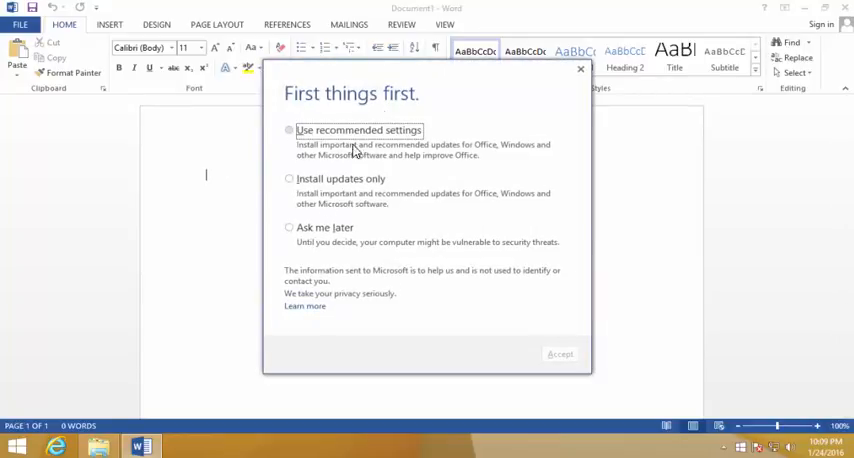
left_click(289, 130)
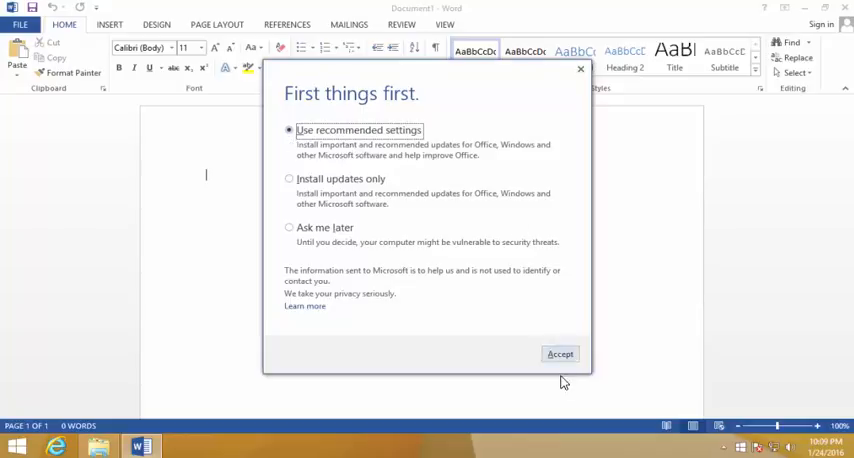
left_click(560, 353)
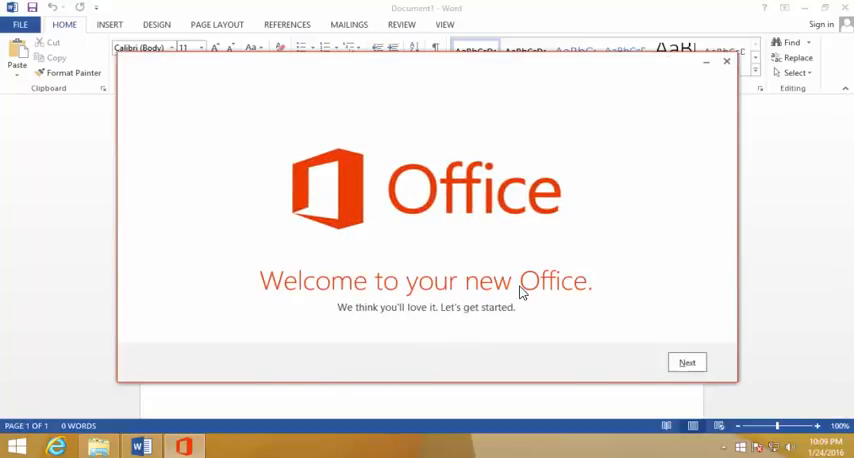
mouse_move(680, 65)
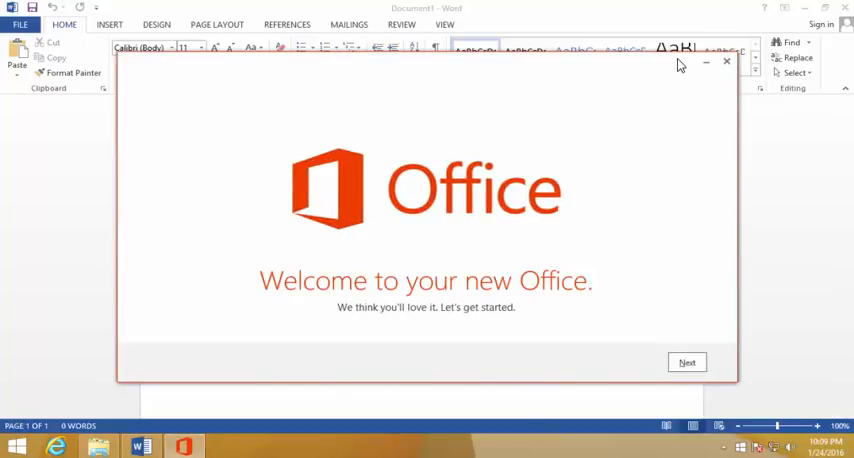
Step: Close the 'Welcome to your new Office' window, leaving Document1 open
left_click(727, 62)
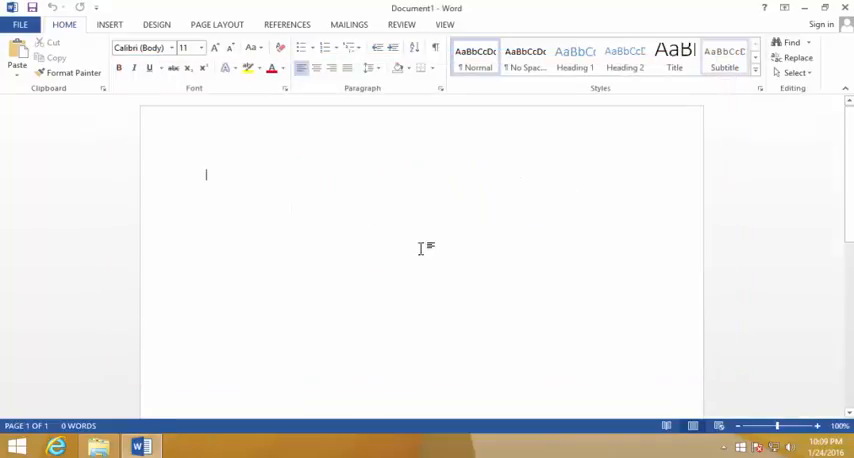
mouse_move(417, 280)
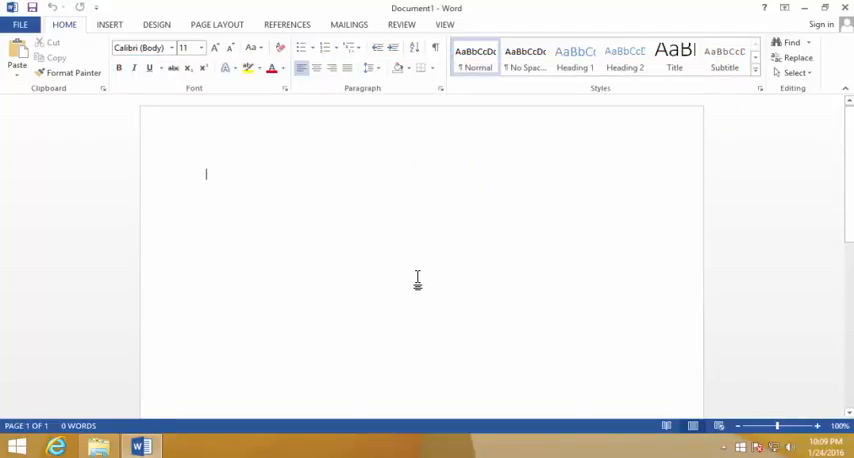
mouse_move(250, 164)
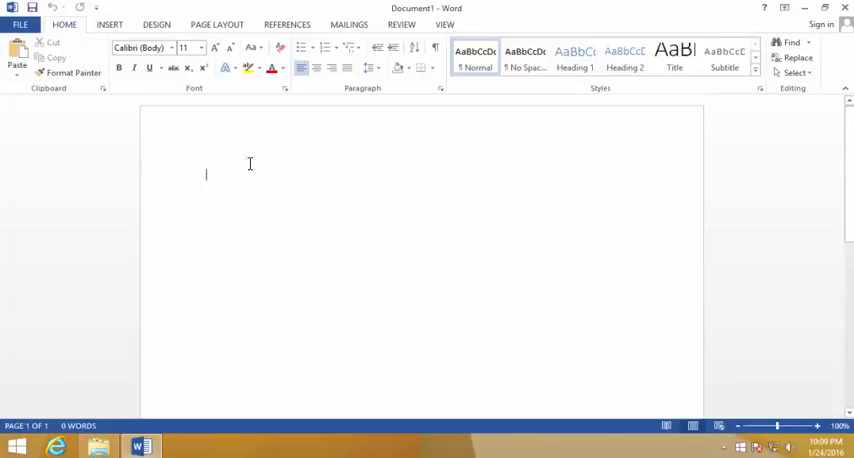
mouse_move(192, 165)
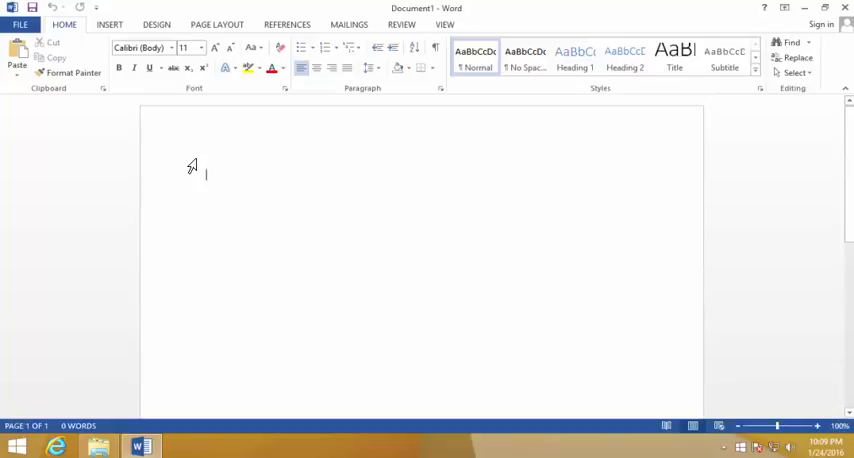
mouse_move(303, 238)
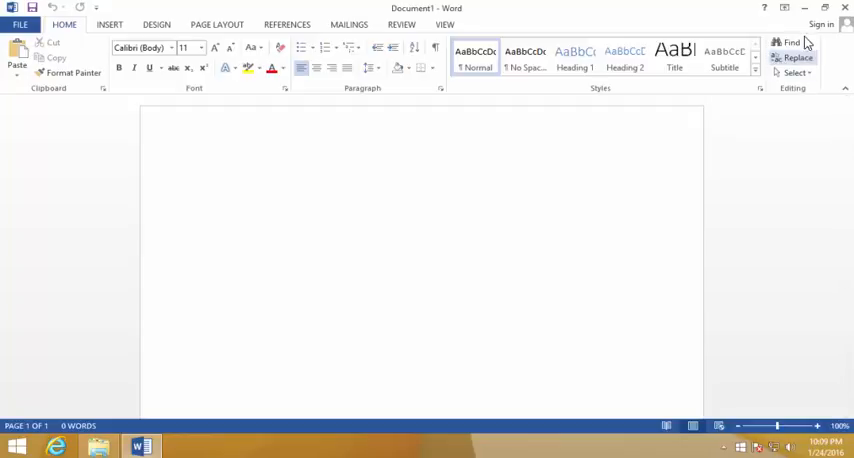
Step: Cancel the Sign in dialog without an account, then close Word
left_click(819, 24)
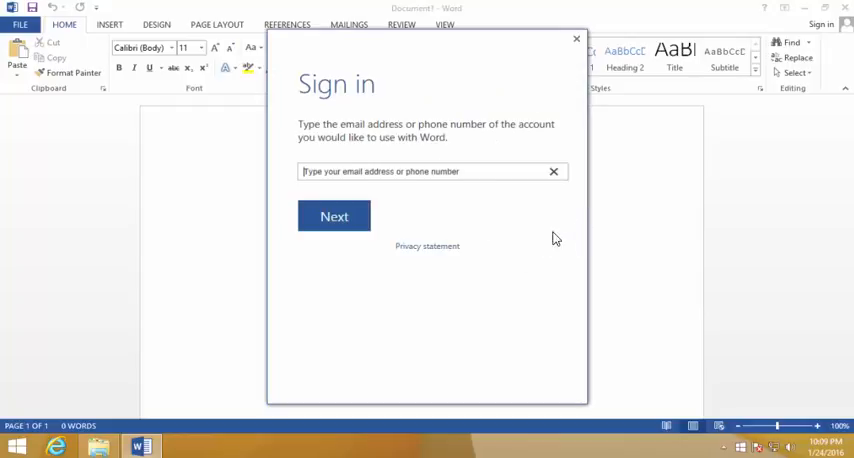
mouse_move(480, 150)
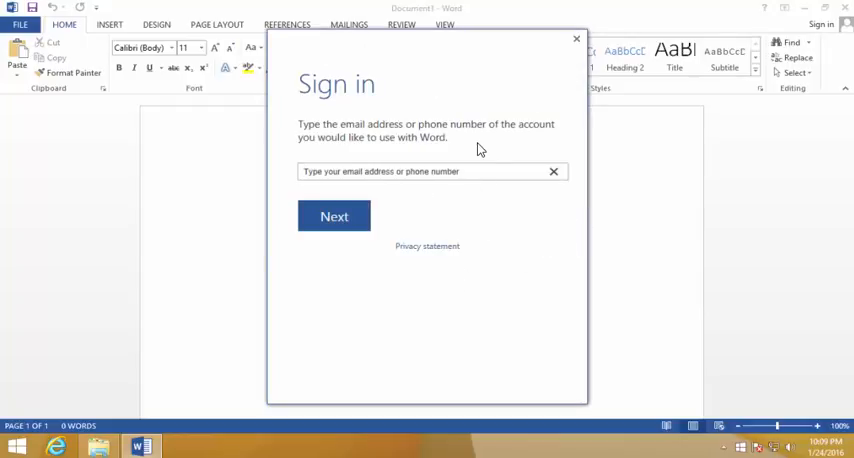
left_click(576, 38)
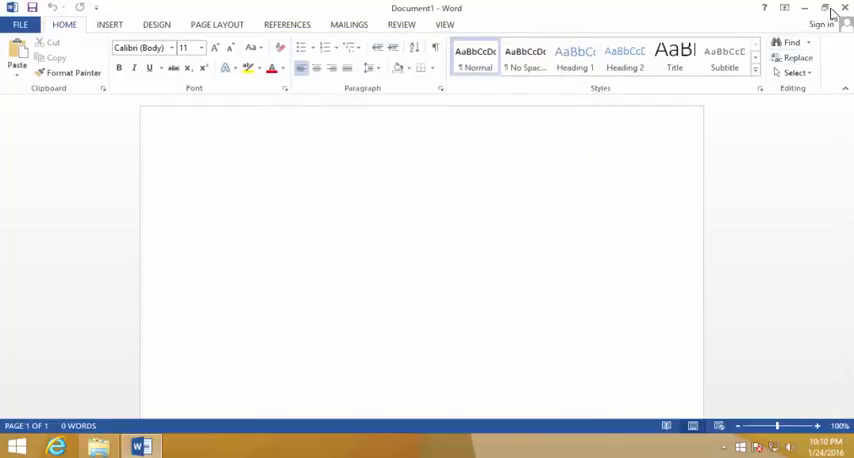
left_click(845, 9)
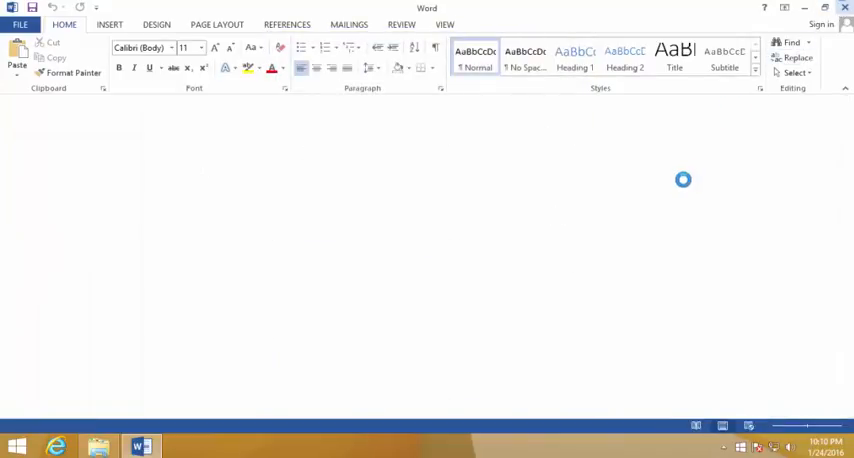